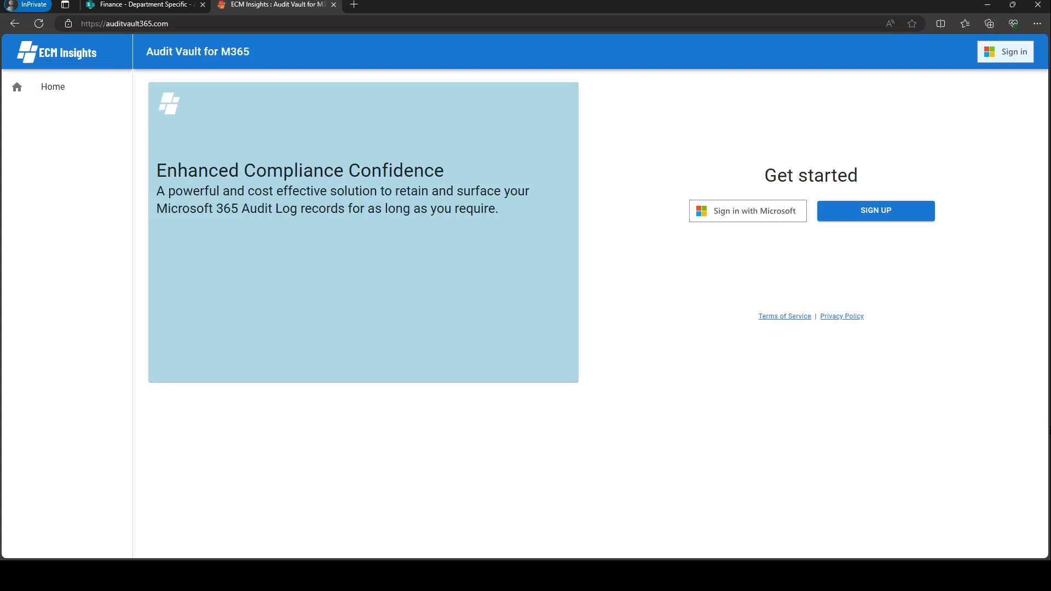
mouse_move(875, 212)
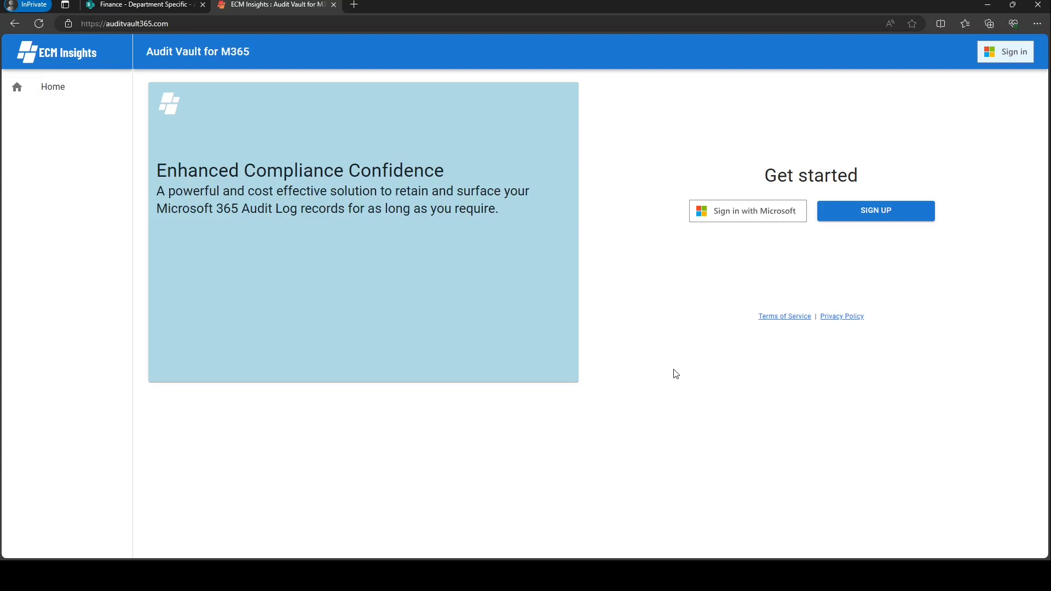
Return to the Finance site's Department Specific document library in SharePoint.
click(140, 5)
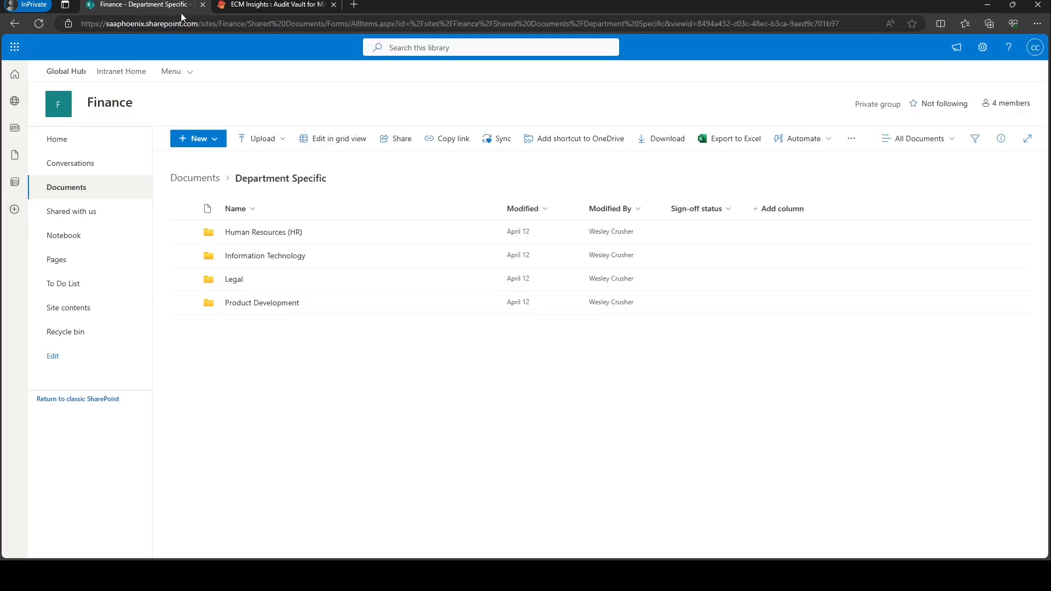
mouse_move(639, 421)
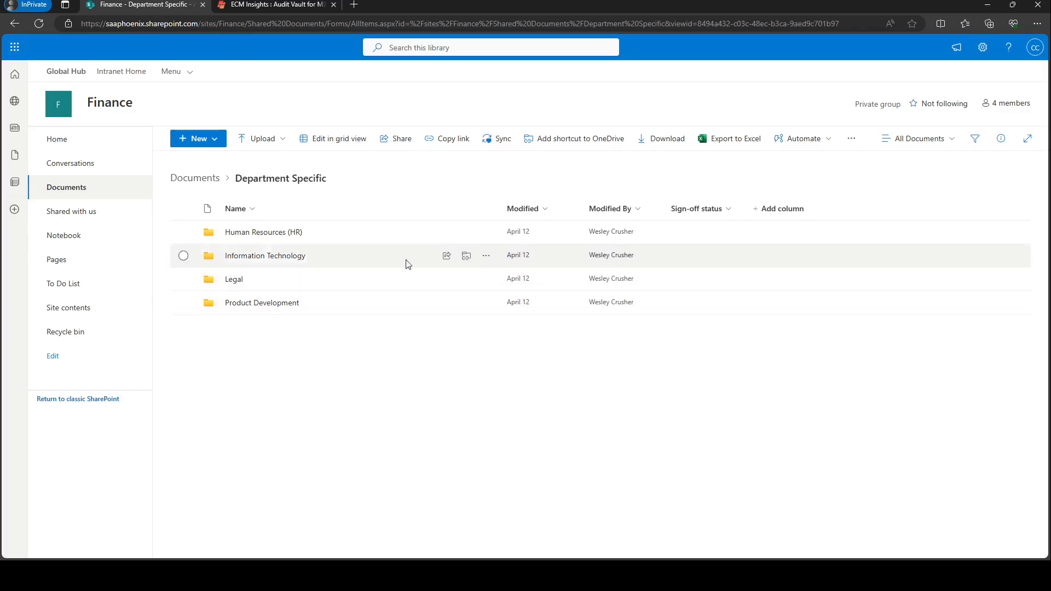
mouse_move(493, 236)
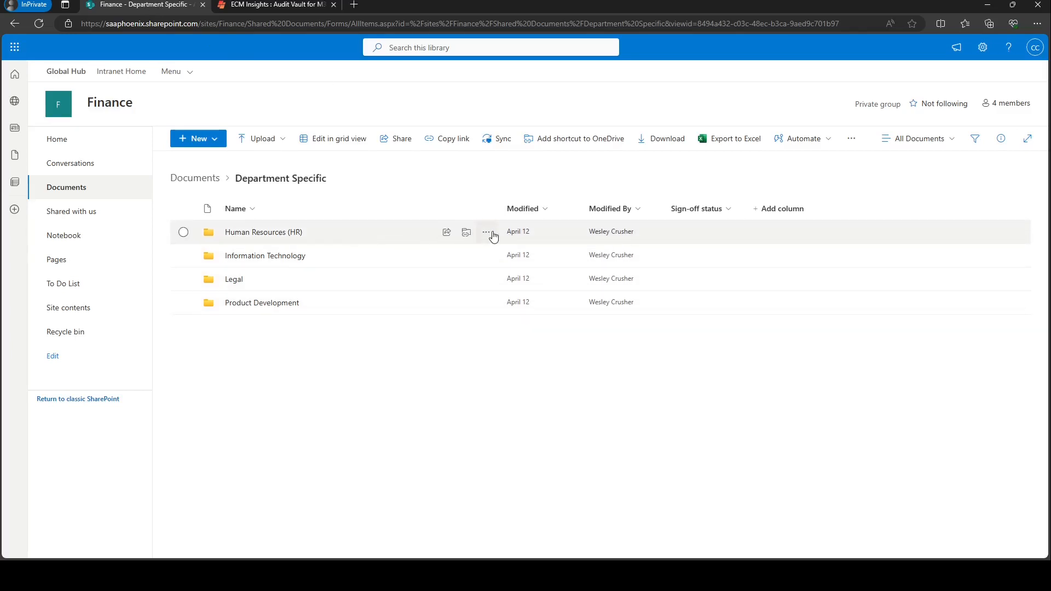
Bring up the Audit history report for the 2024 HR budget document in the HR folder.
click(486, 232)
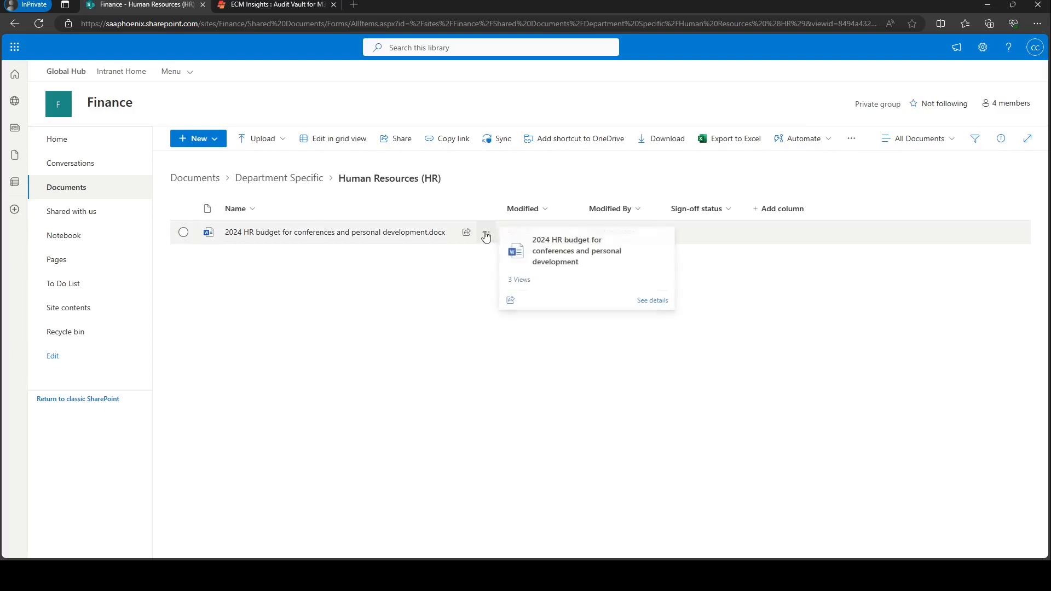
click(486, 232)
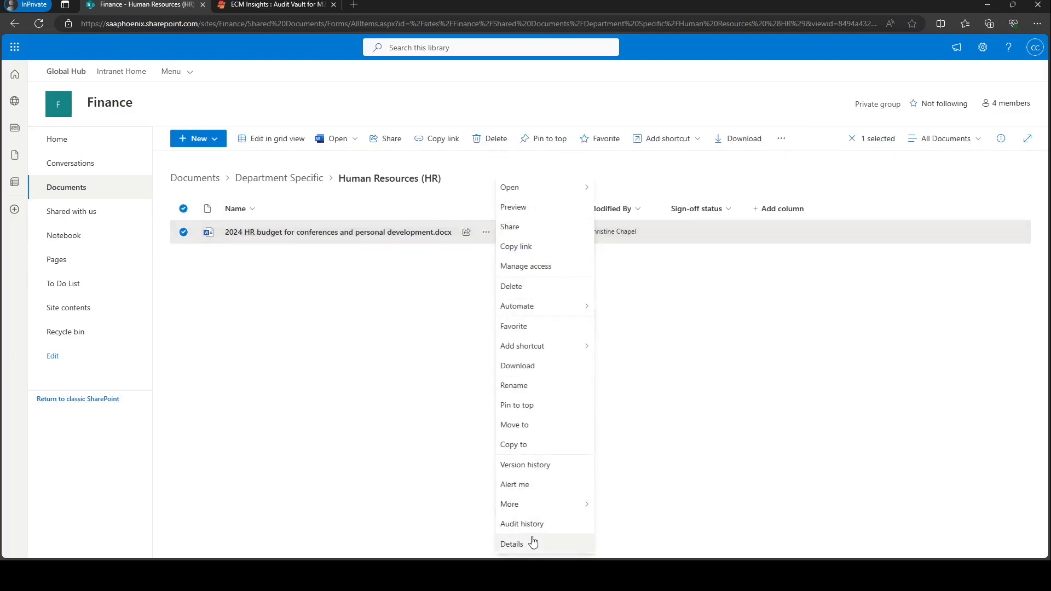
click(521, 523)
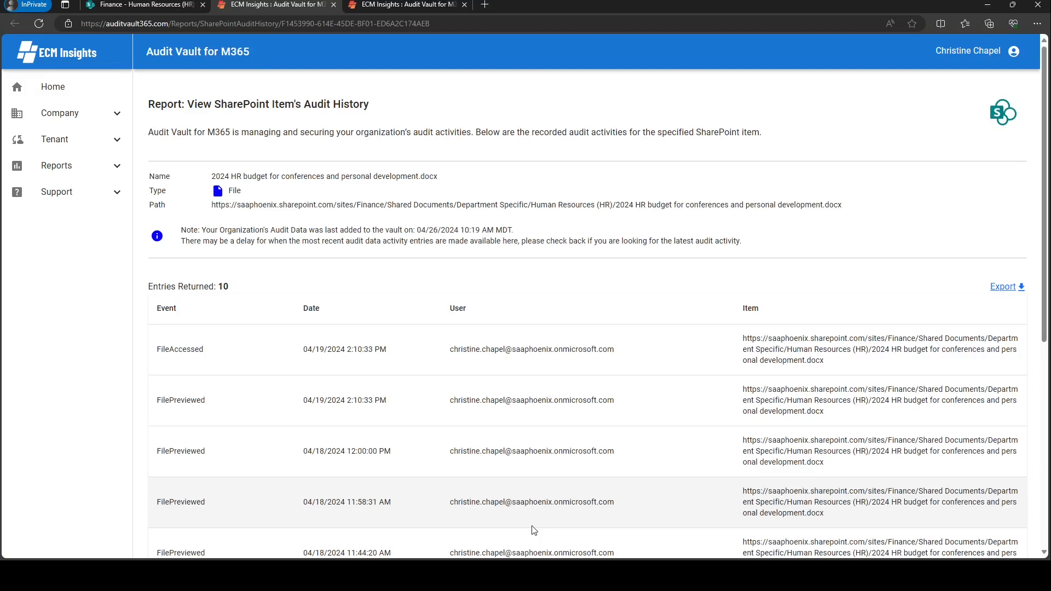
mouse_move(723, 277)
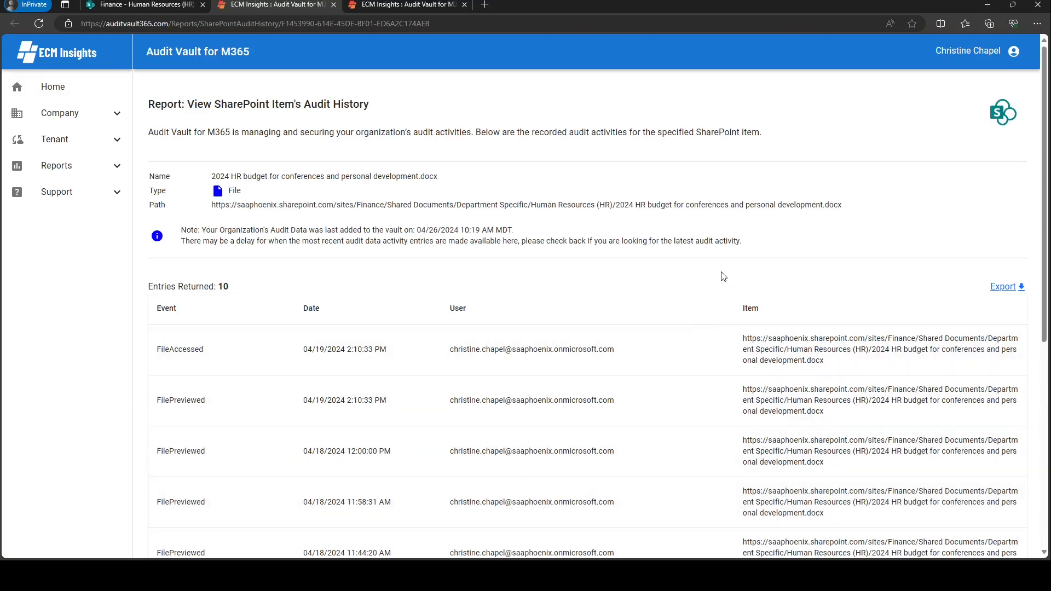
Review the ten audit entries, sorting them by Event and then by User.
scroll(down, 3)
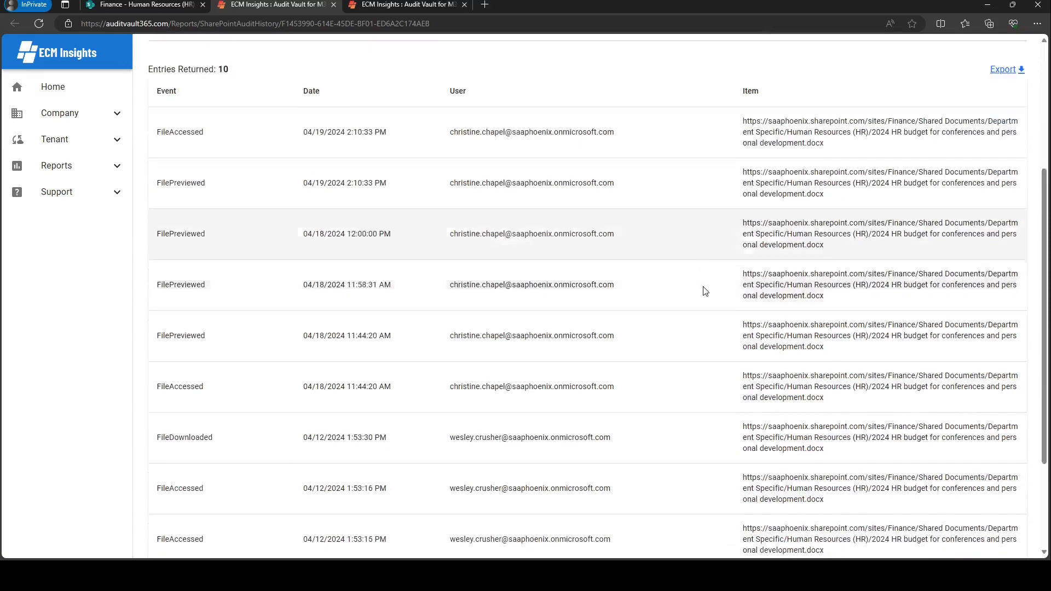
scroll(down, 3)
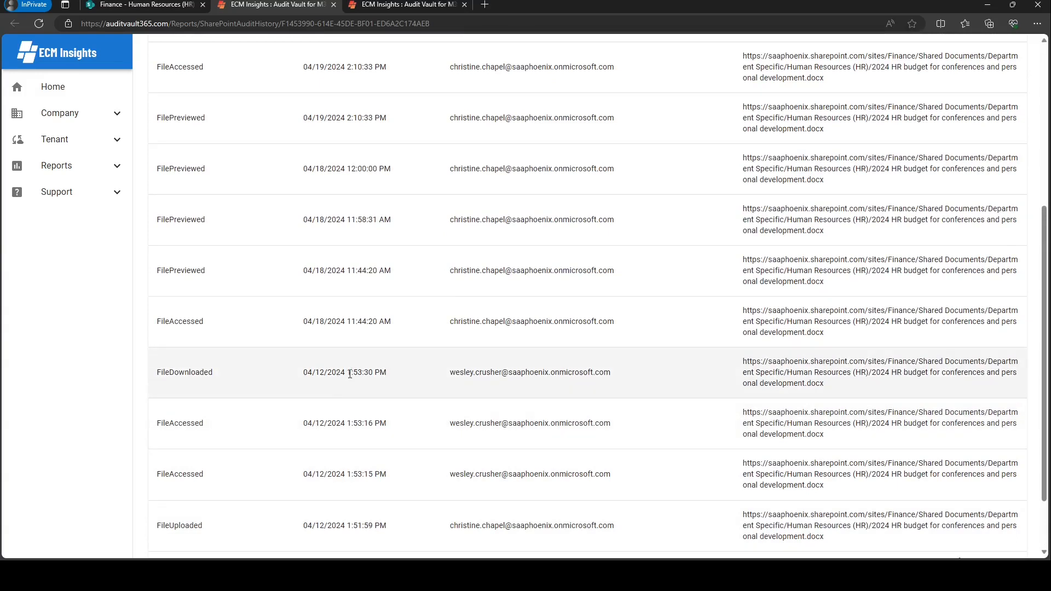
mouse_move(354, 372)
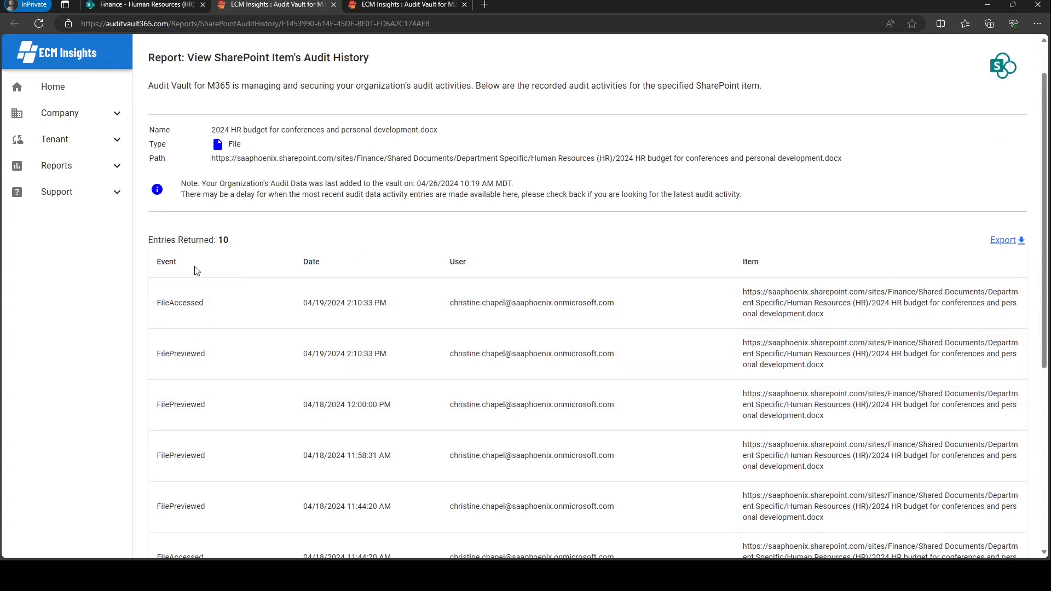
click(166, 262)
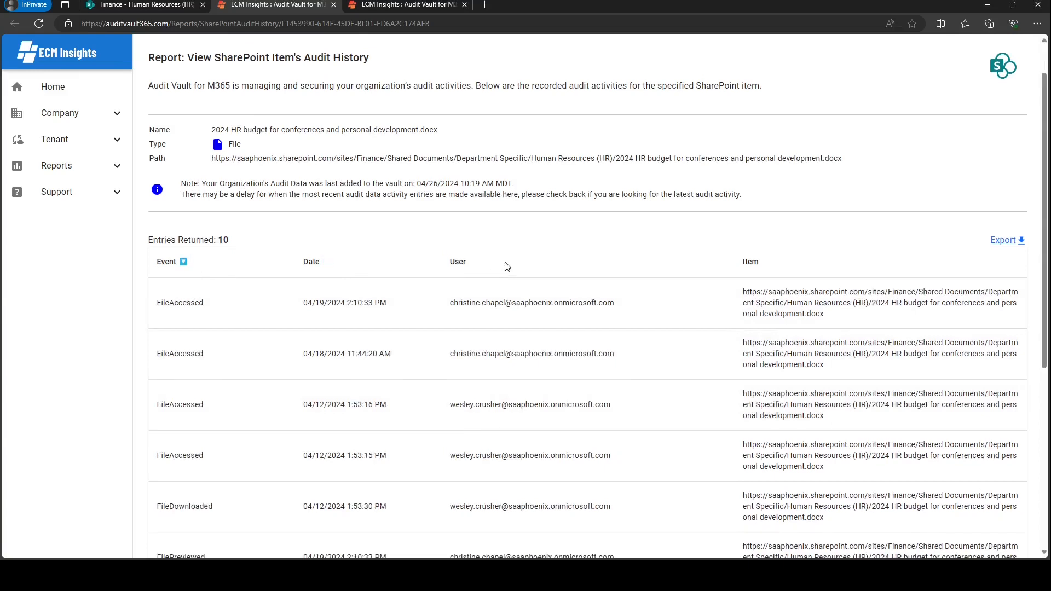
click(458, 262)
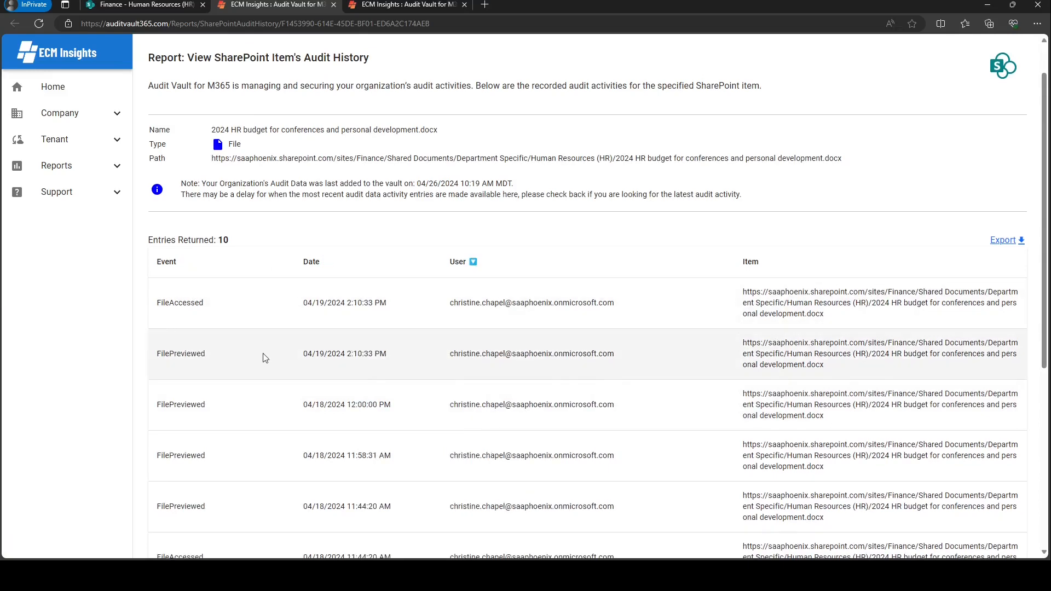
scroll(down, 3)
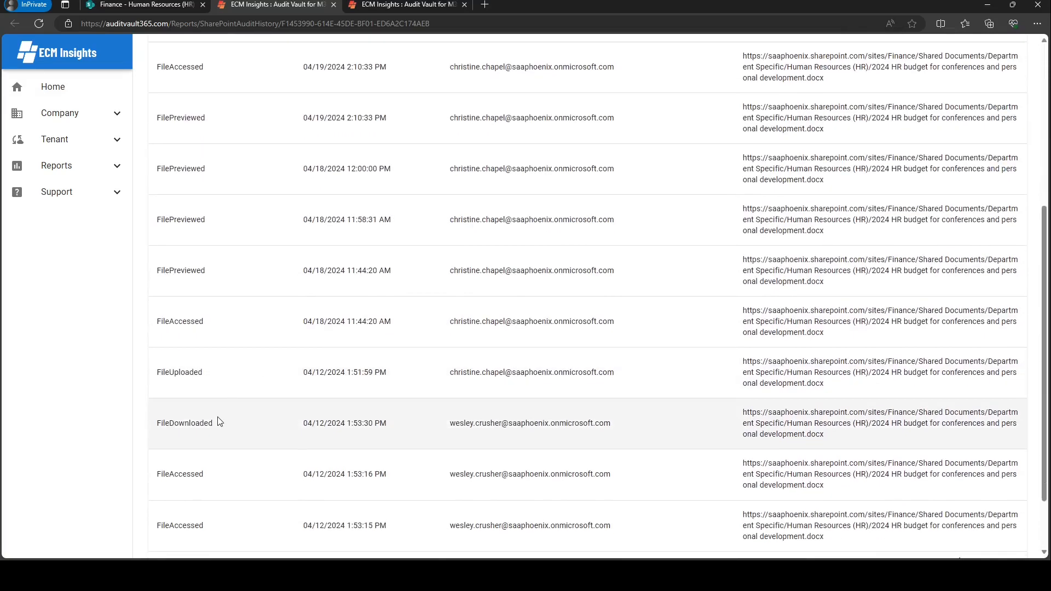
mouse_move(230, 427)
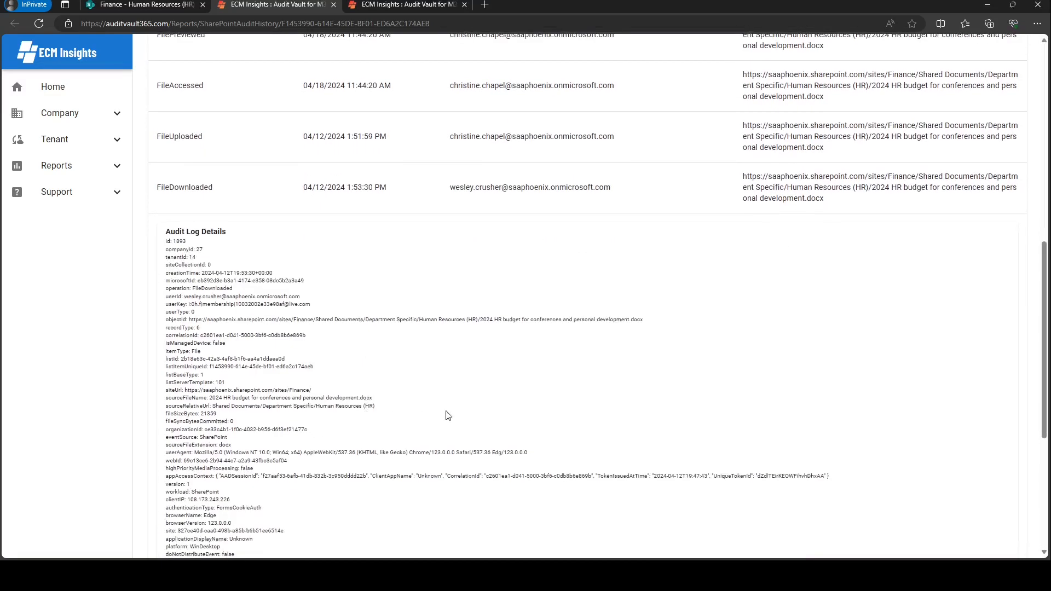
mouse_move(451, 389)
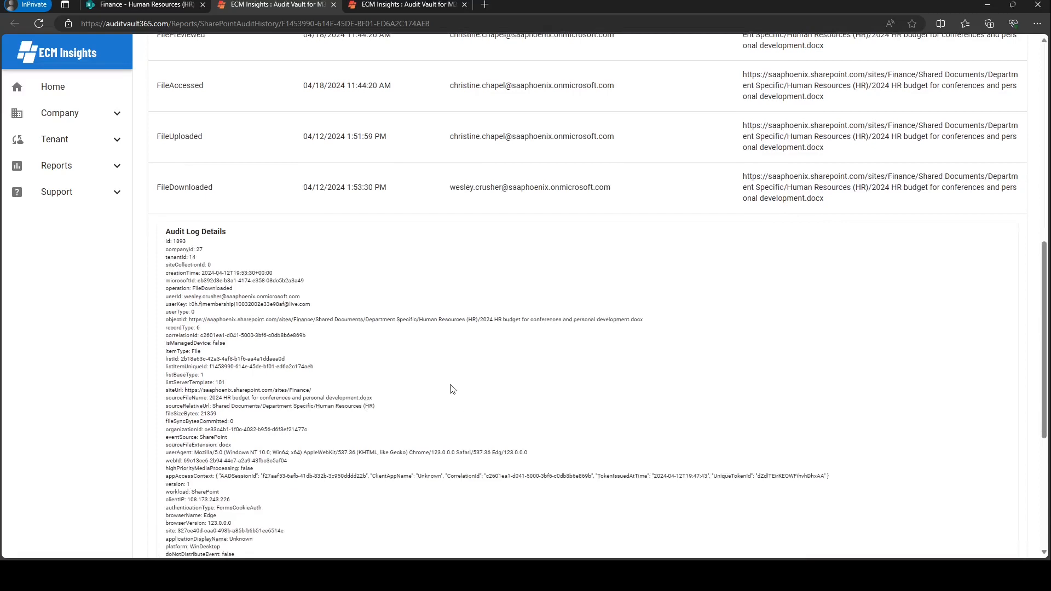
mouse_move(428, 392)
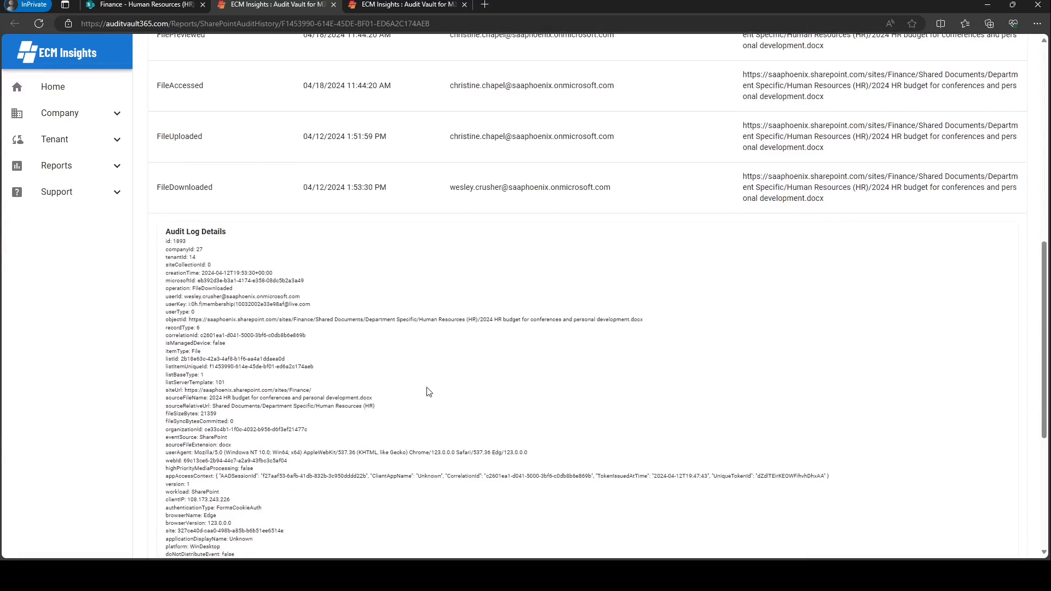
mouse_move(423, 388)
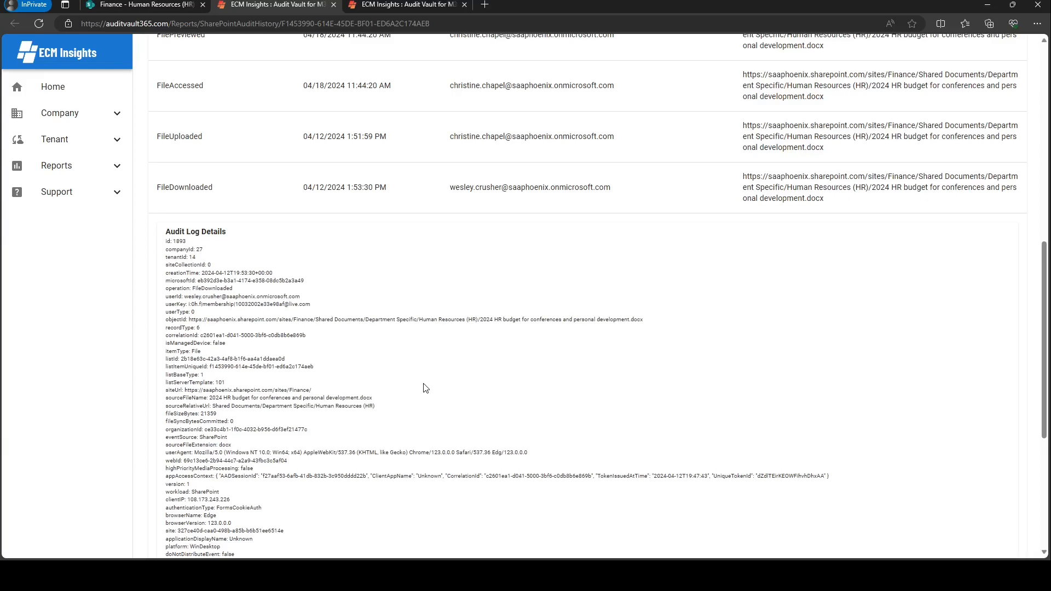
mouse_move(608, 385)
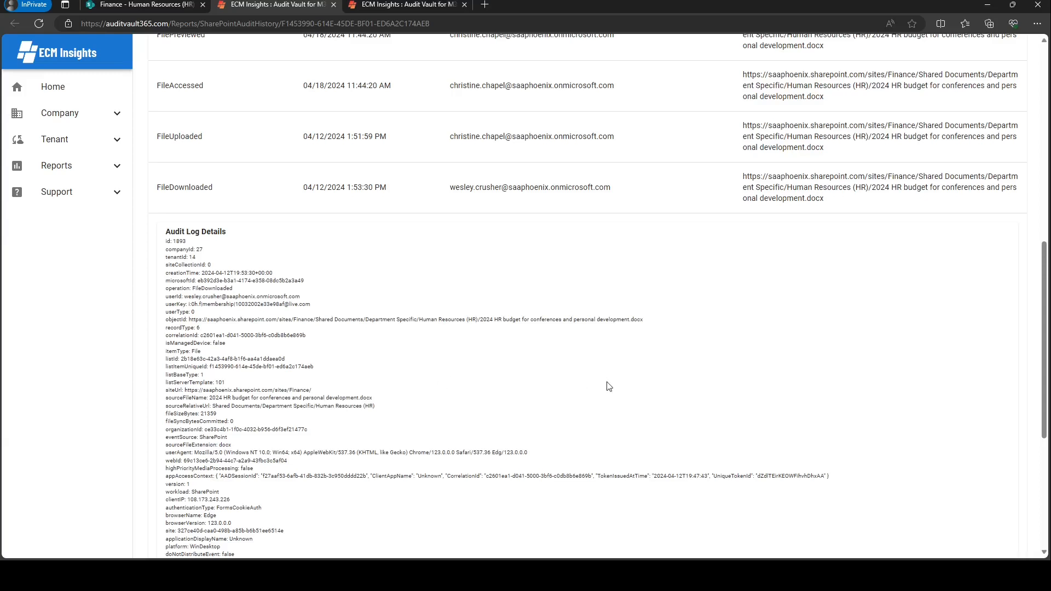